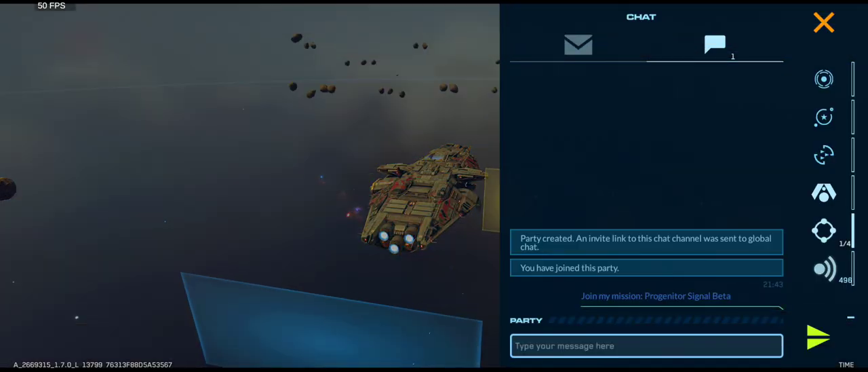
# Close the party chat panel to return to the Progenitor Signal Beta mission HUD
pyautogui.click(824, 22)
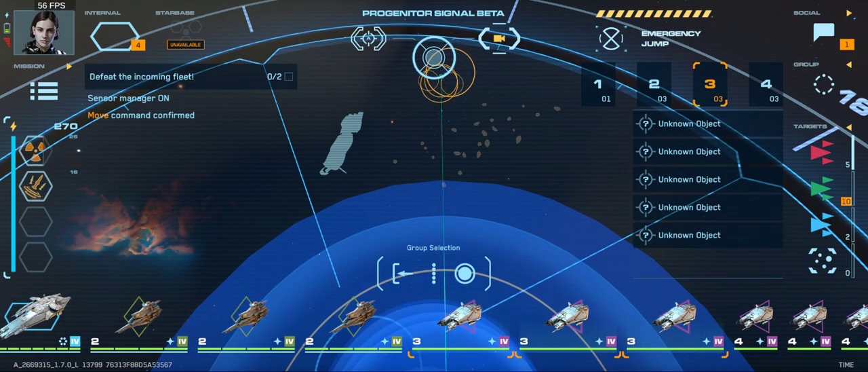
# Send the fleet against the incoming enemy ships and dismiss the 2/2 objectives-completed message
pyautogui.click(766, 84)
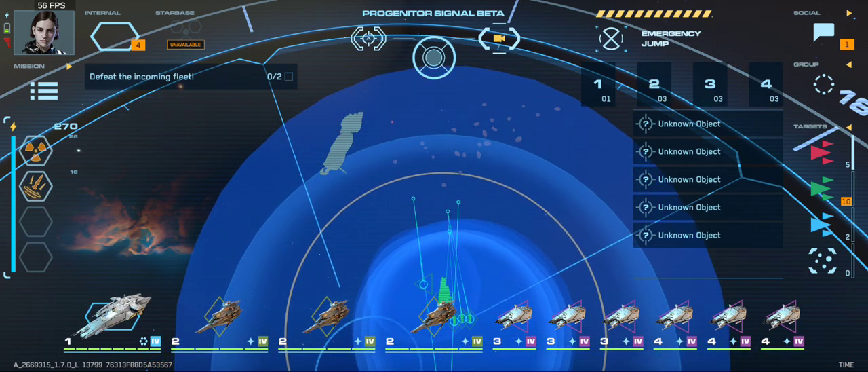
pyautogui.click(767, 85)
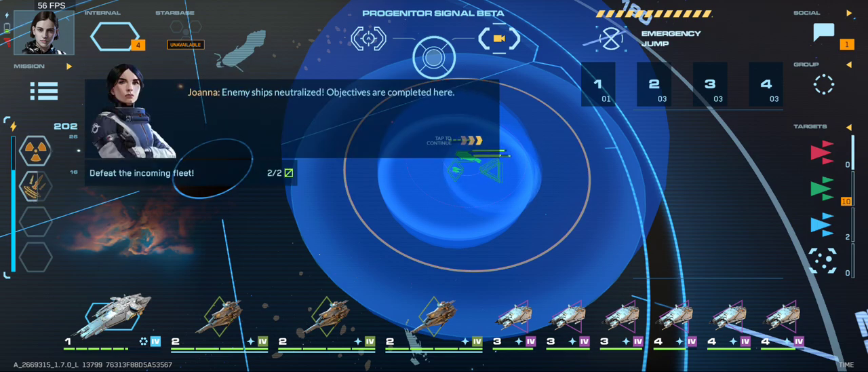
pyautogui.click(455, 141)
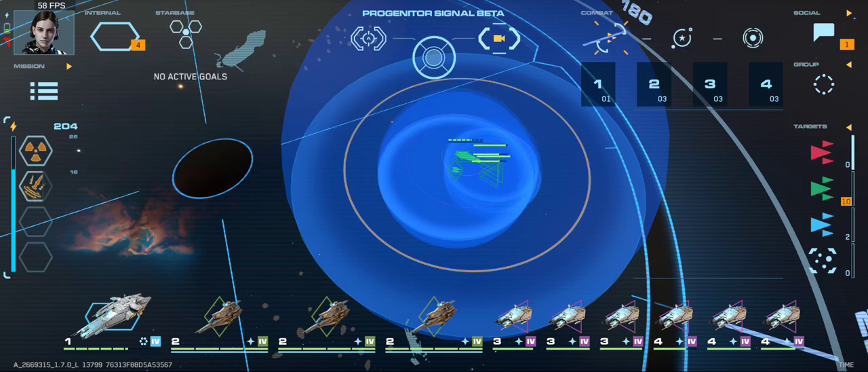